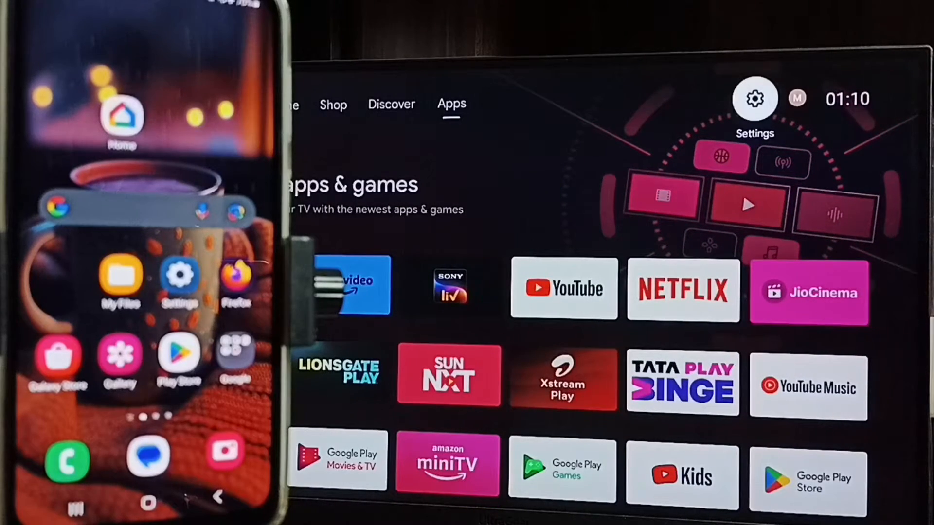
# Browse the TV's device preference settings from the settings panel.
pyautogui.click(754, 99)
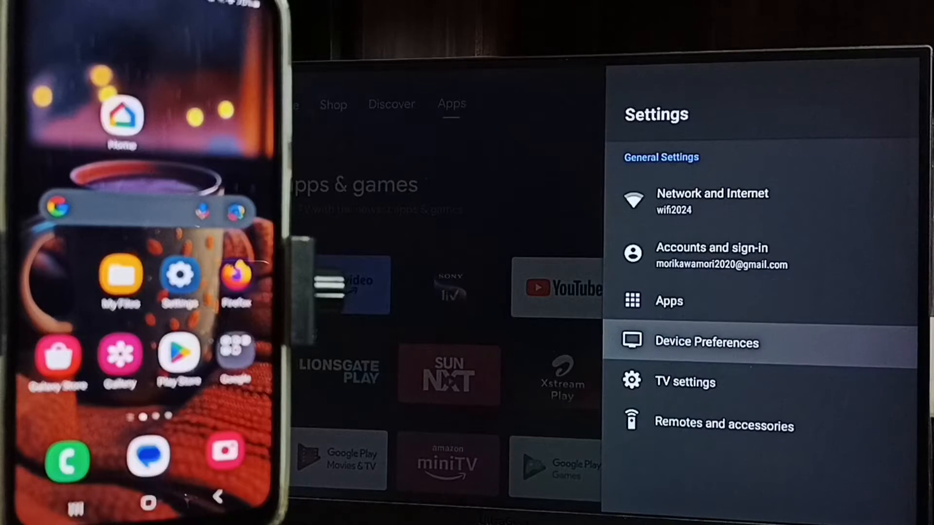
pyautogui.click(706, 342)
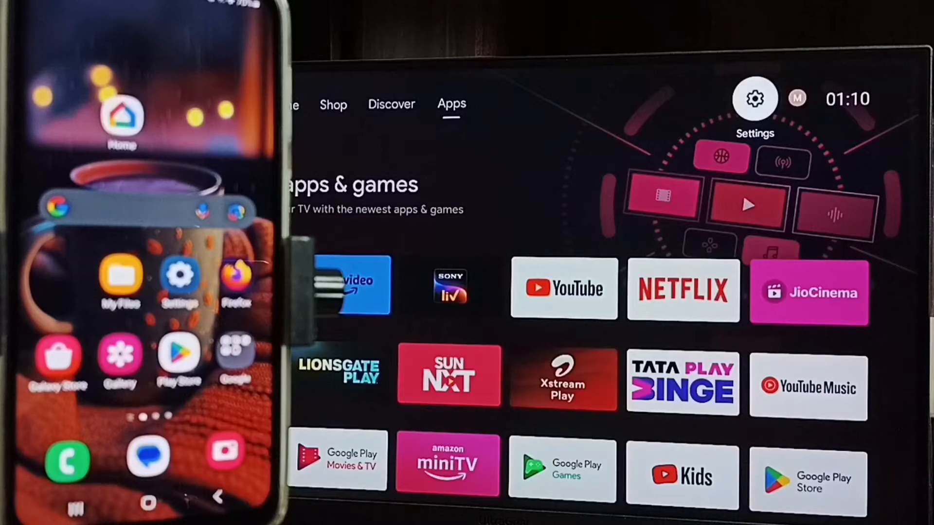
pyautogui.click(754, 97)
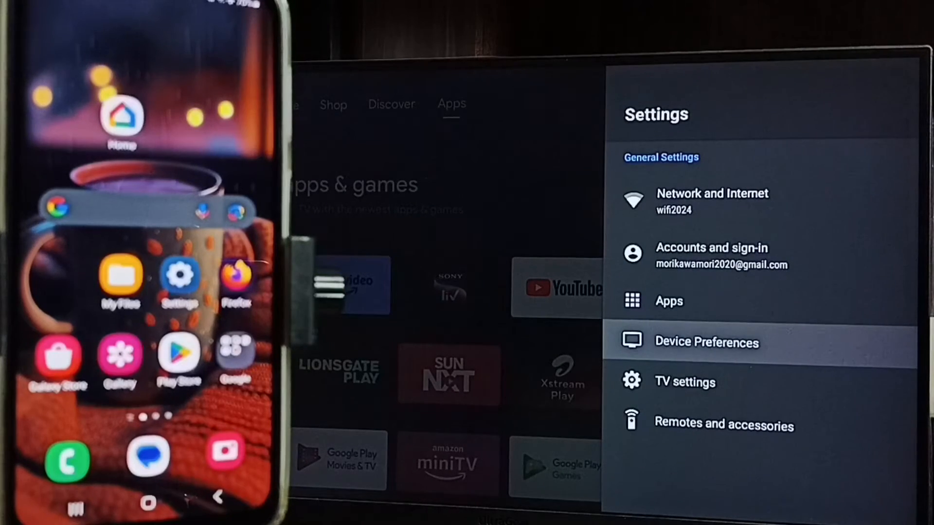
pyautogui.click(705, 342)
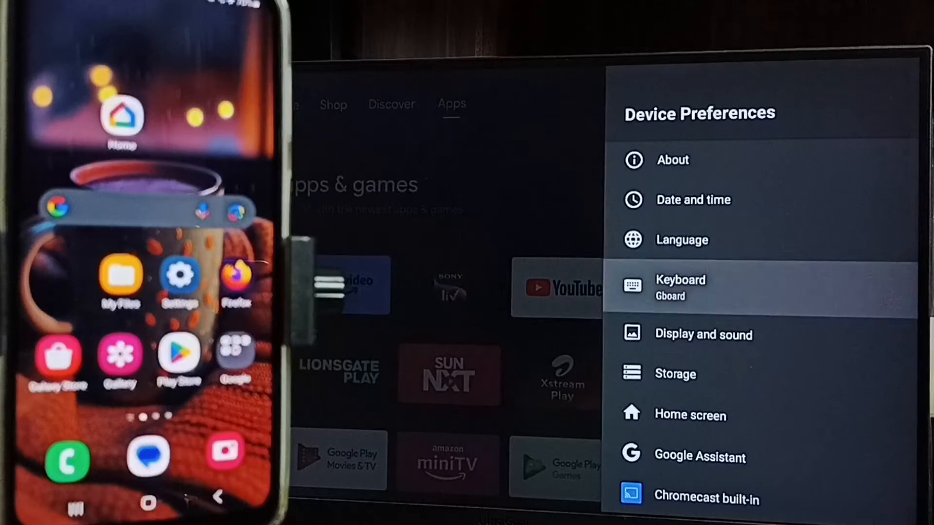
pyautogui.scroll(-3)
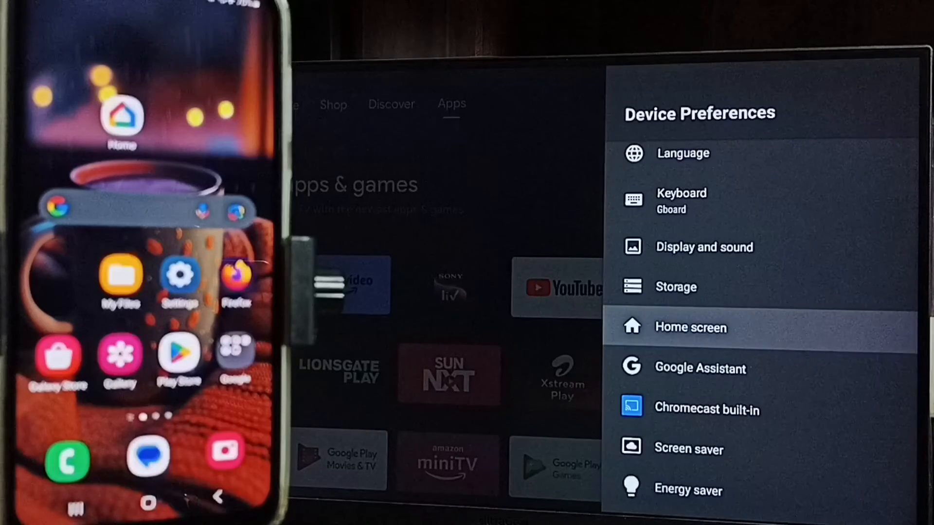
pyautogui.scroll(-3)
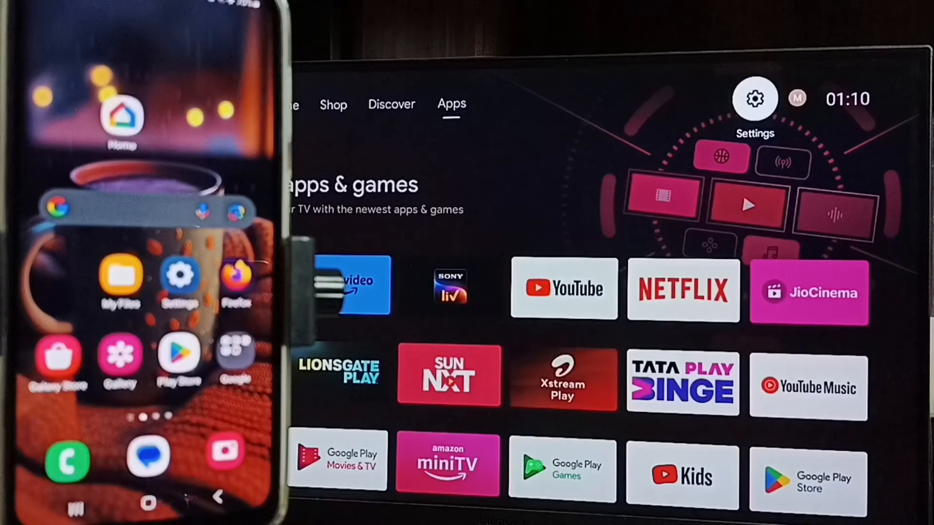
# Show the TV's Network and Internet page, connected to wifi2024.
pyautogui.click(754, 98)
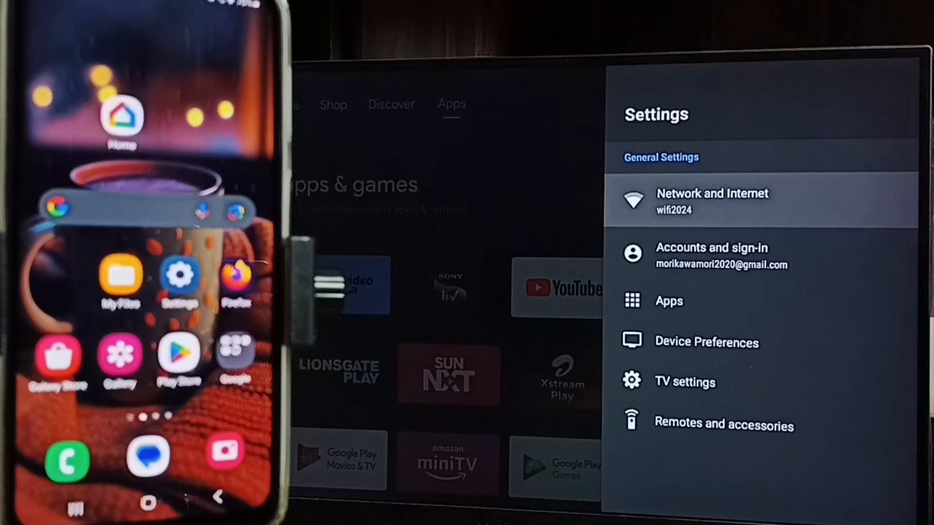
pyautogui.click(712, 200)
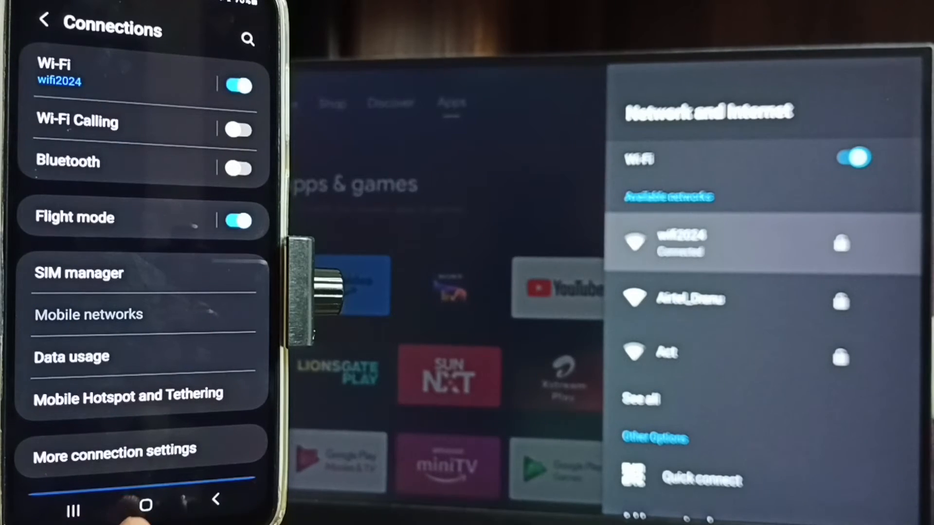
# Leave the phone's Connections settings and return to the home screen.
pyautogui.click(146, 506)
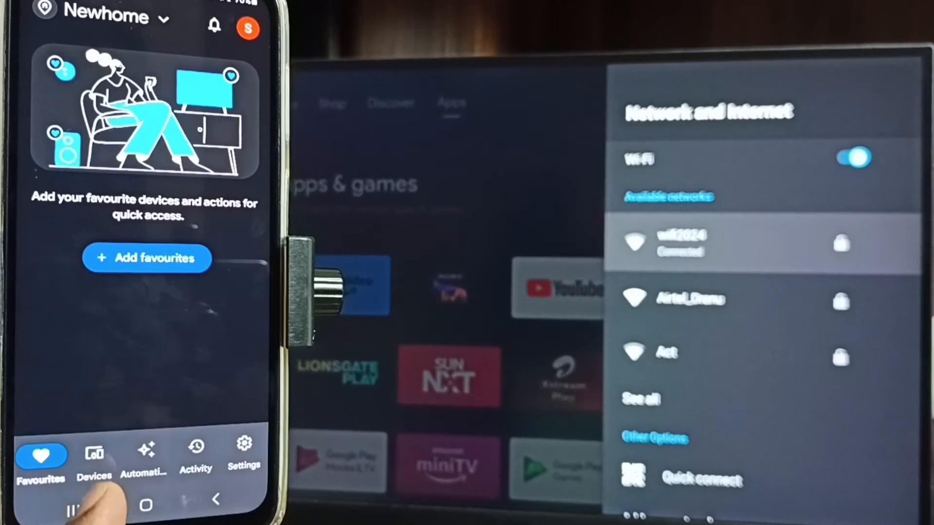
# Show Google Home's Devices page listing the Android TV.
pyautogui.click(93, 456)
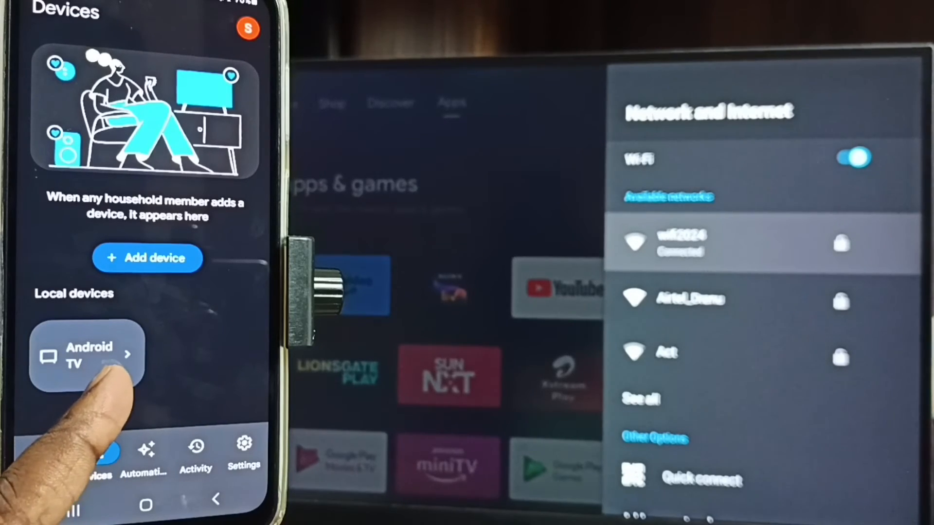
# Start casting the phone's screen to the Android TV and allow it.
pyautogui.click(86, 355)
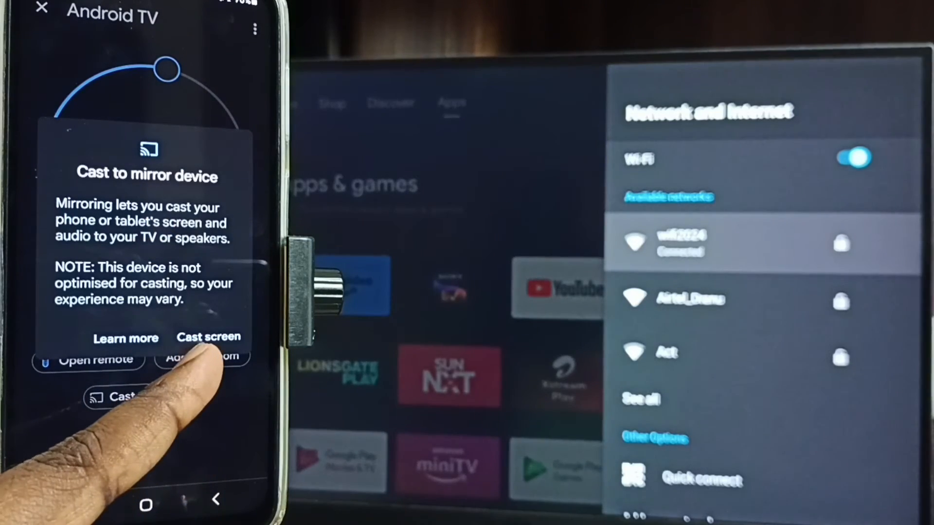
pyautogui.click(209, 337)
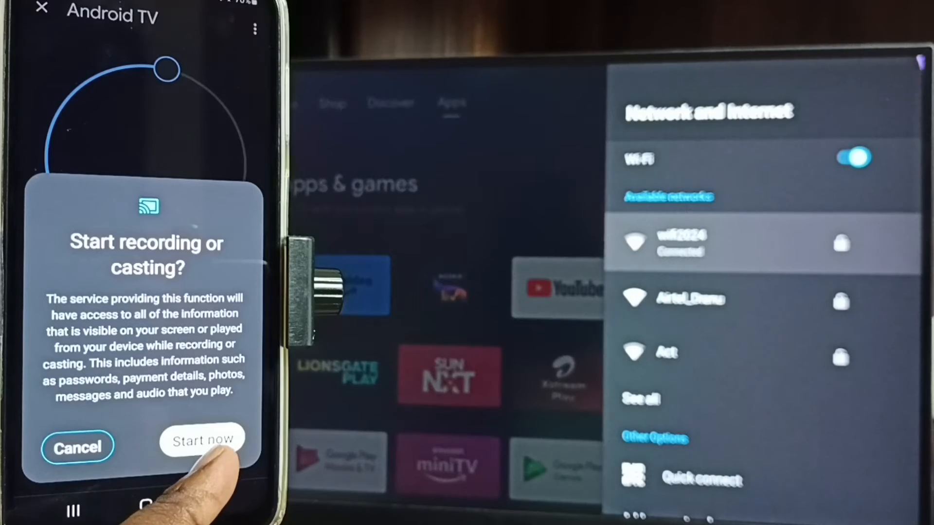
pyautogui.click(202, 441)
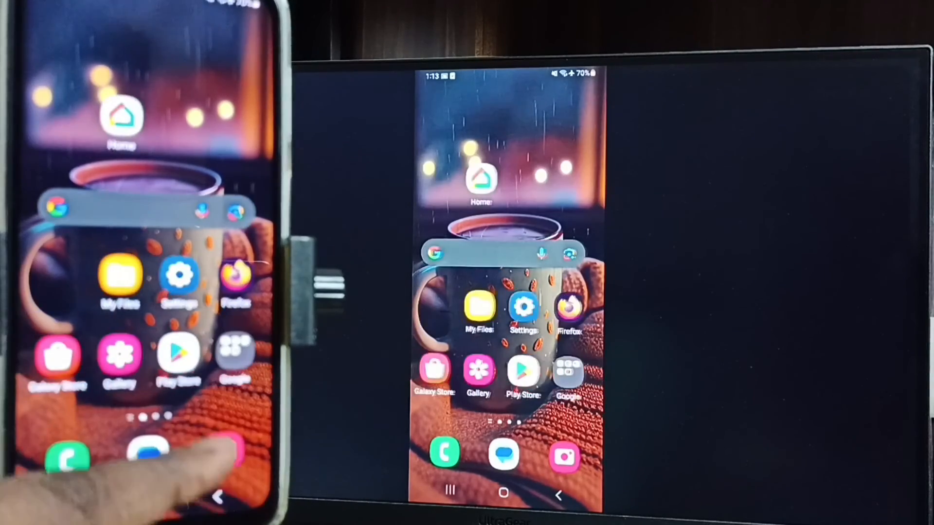
# Bring up the phone's app drawer so it appears mirrored on the TV.
pyautogui.scroll(3)
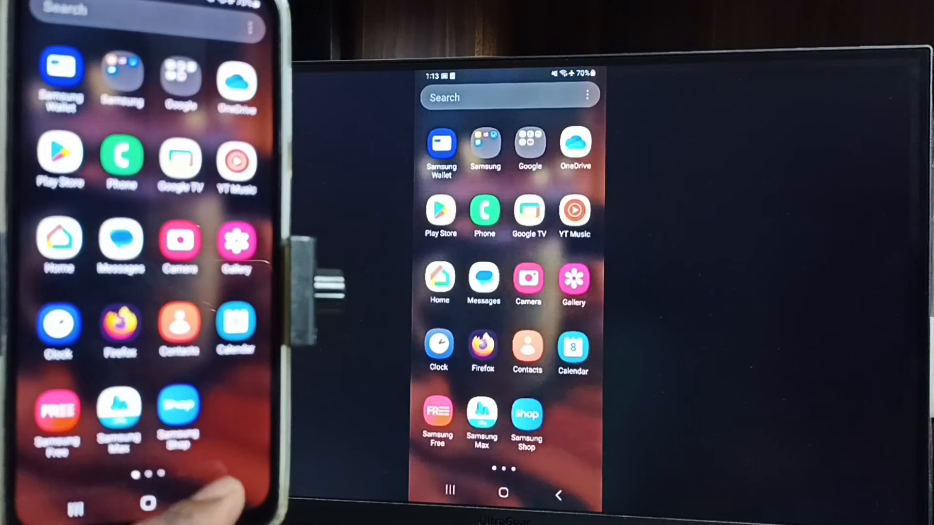